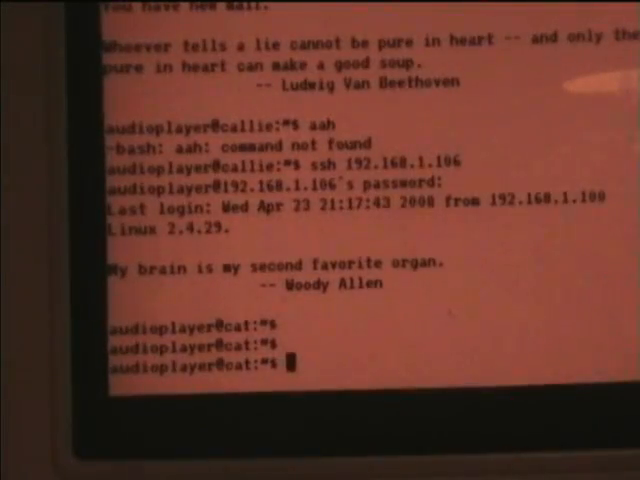
pyautogui.write('a')
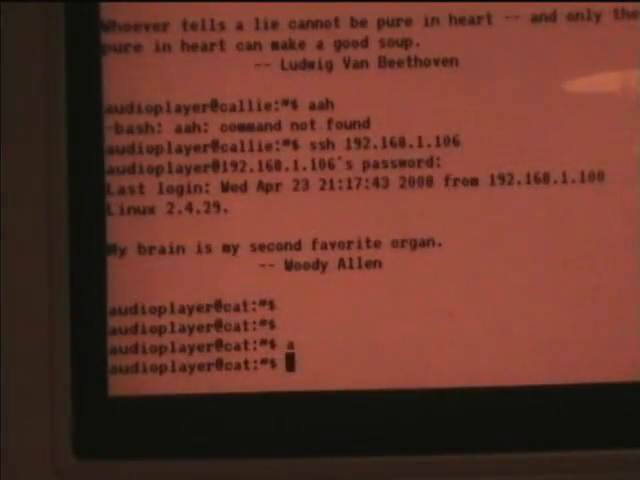
pyautogui.write('a')
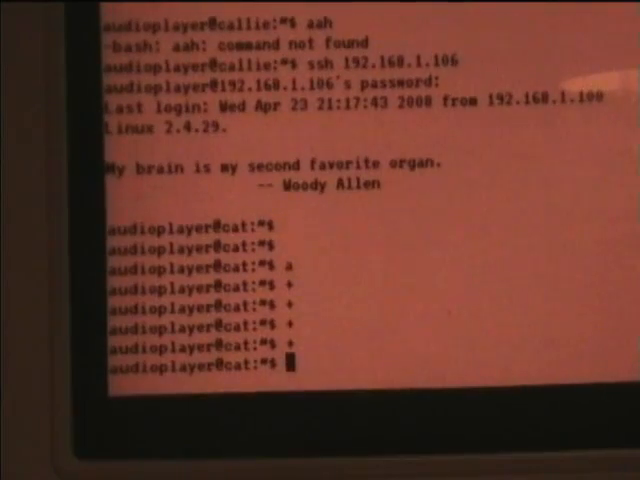
pyautogui.write('a')
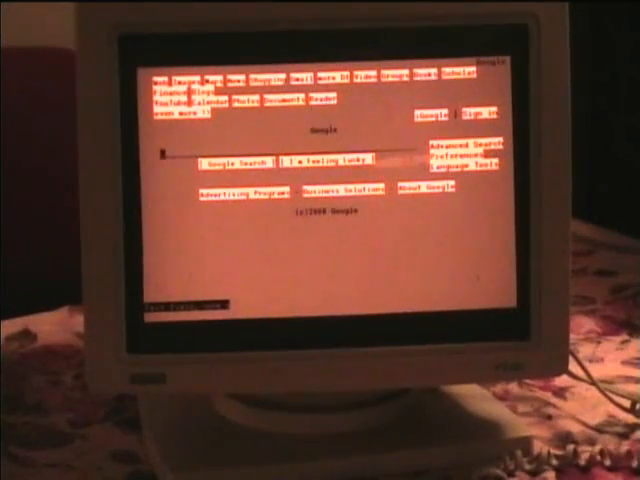
pyautogui.write('media')
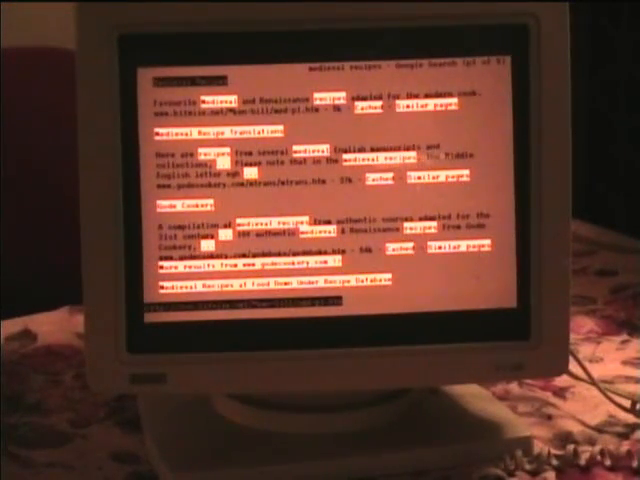
pyautogui.scroll(-3)
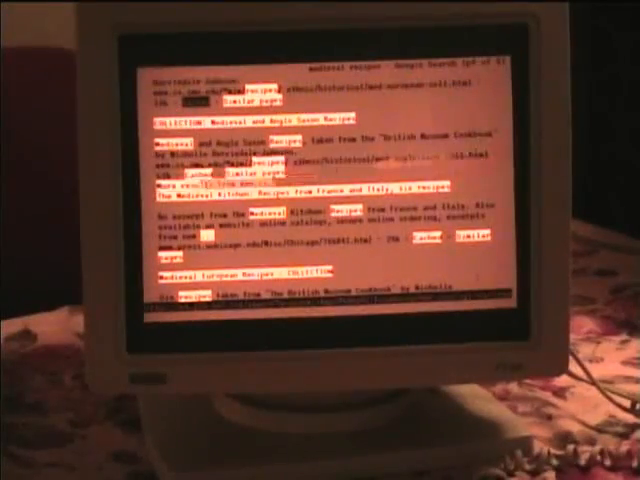